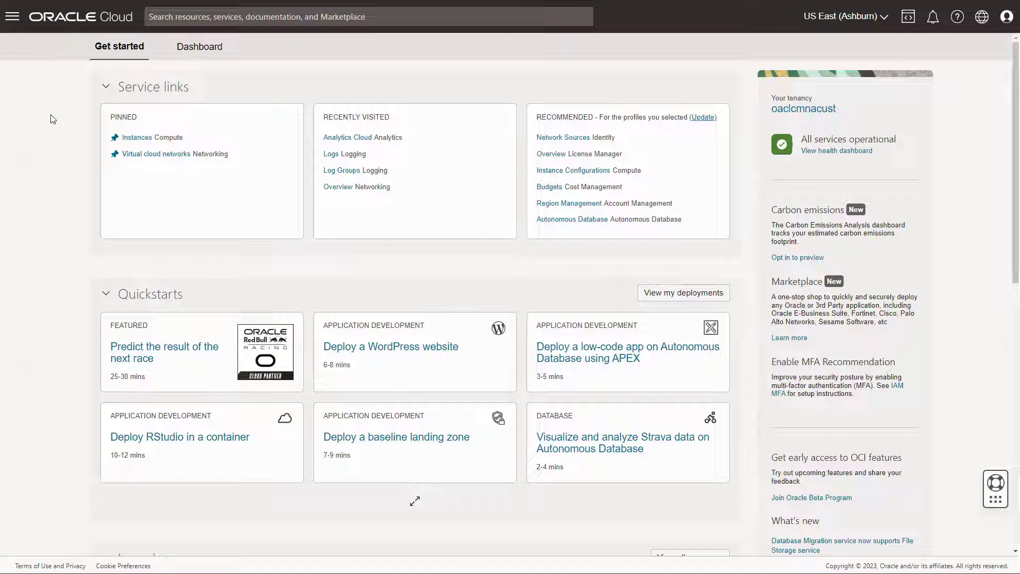
mouse_move(12, 17)
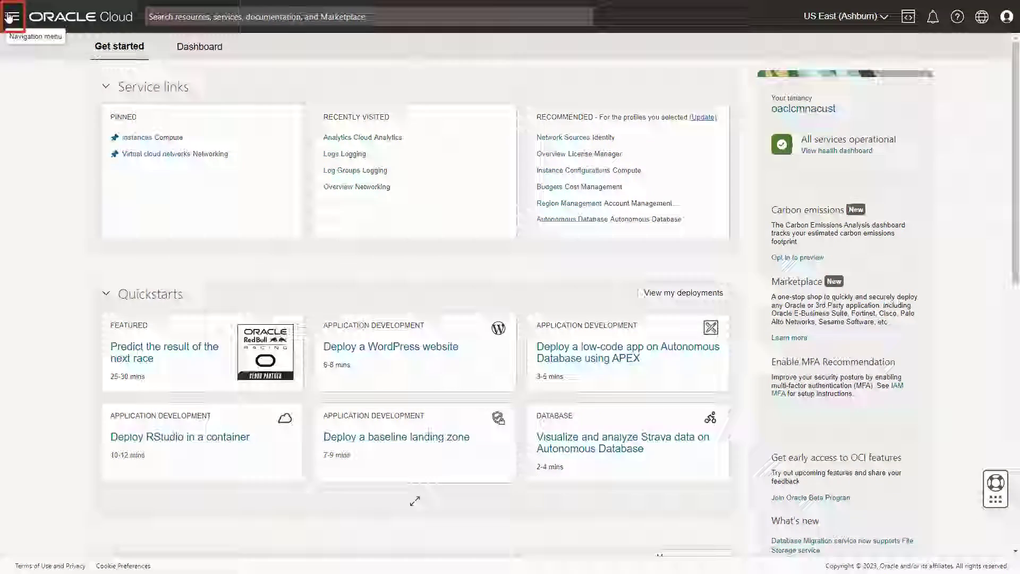
Go to Analytics & AI > Analytics Cloud and open the MyAnalyticsCloud instance details
left_click(12, 16)
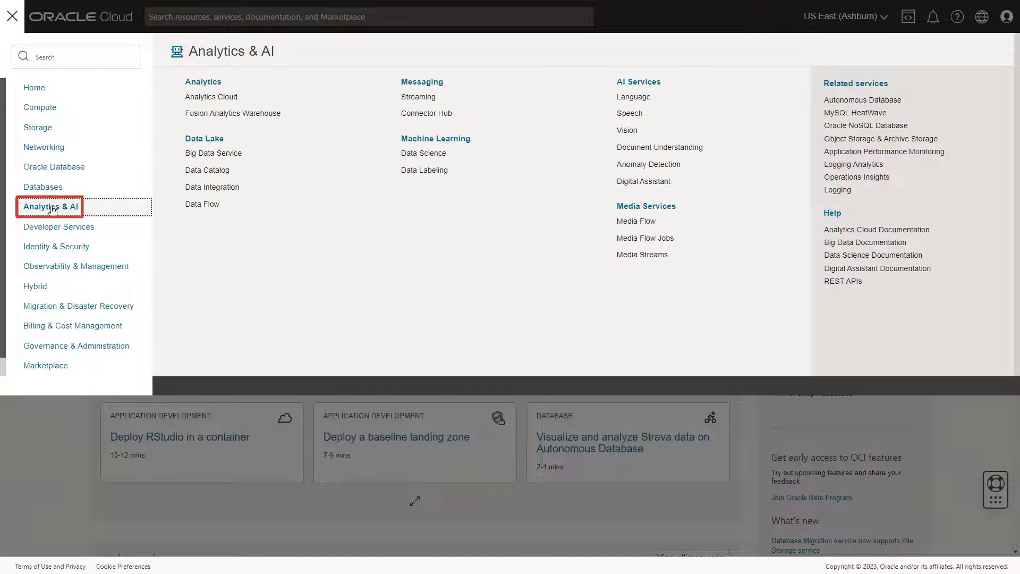
mouse_move(209, 96)
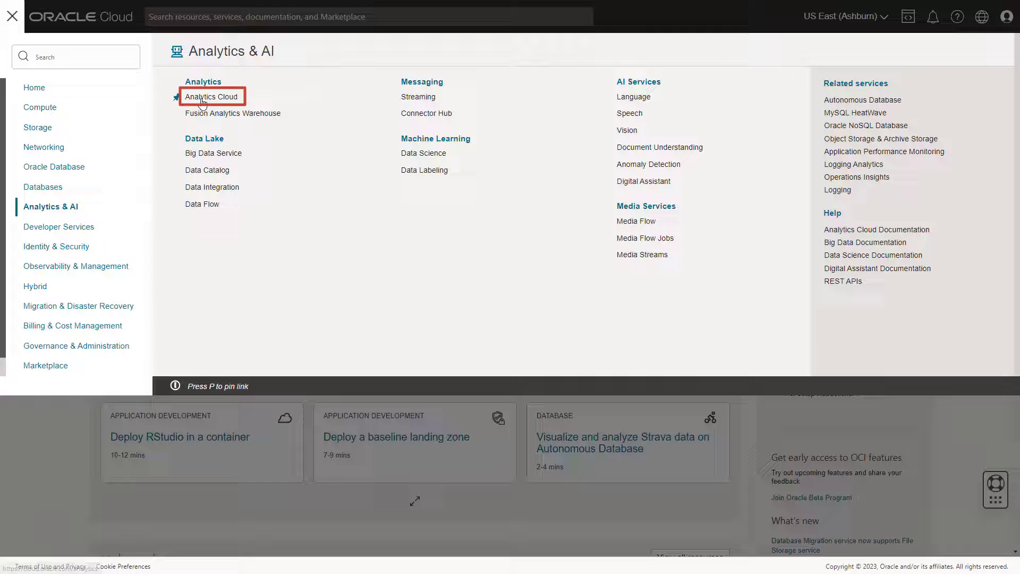
left_click(211, 96)
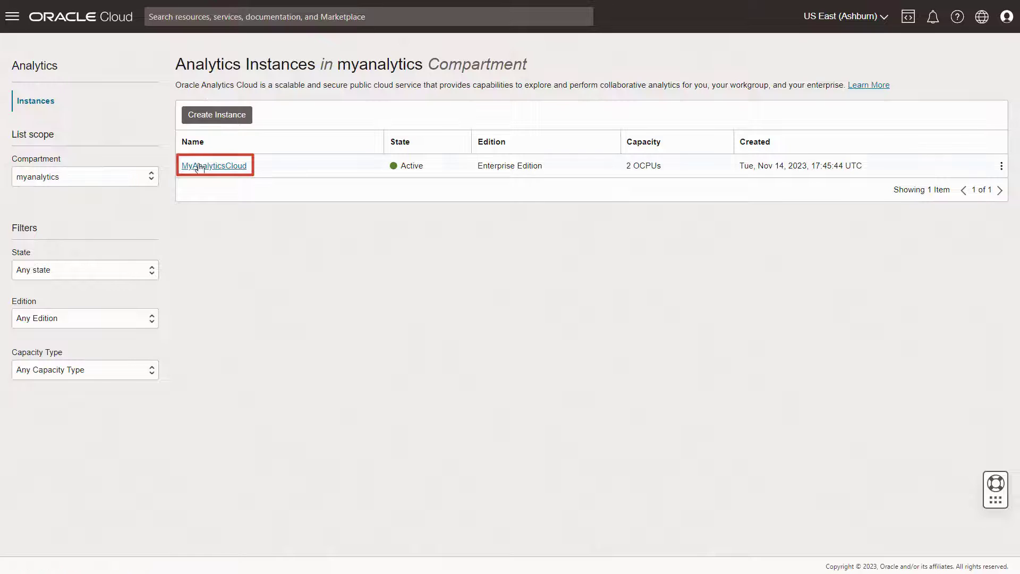
left_click(215, 165)
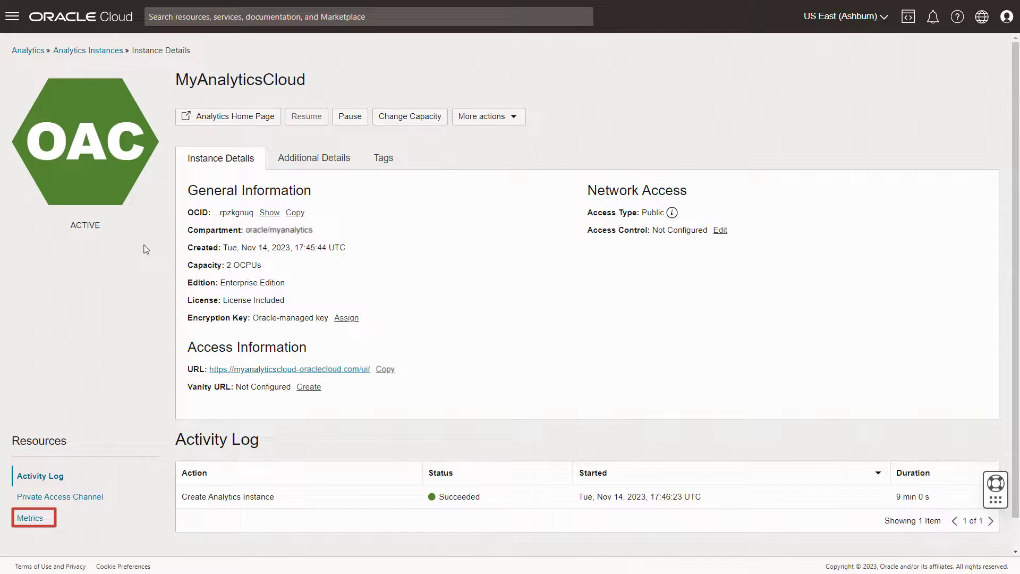
Open the instance's Metrics and chart PercentQueryCapacityUsed in Metrics Explorer
left_click(30, 517)
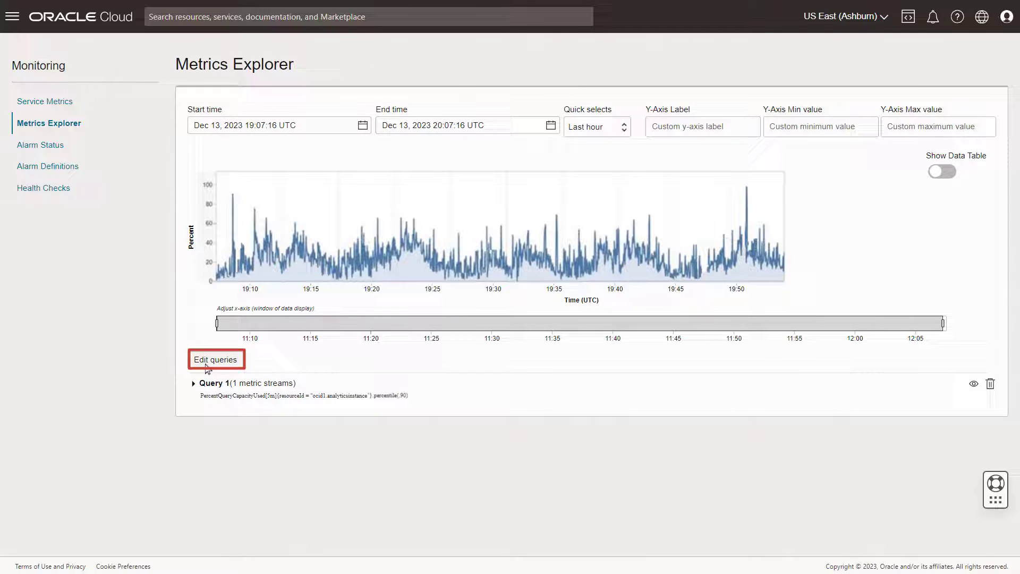
Open the query editor to review Query 1's metric, interval, statistic and resourceId dimension
left_click(216, 359)
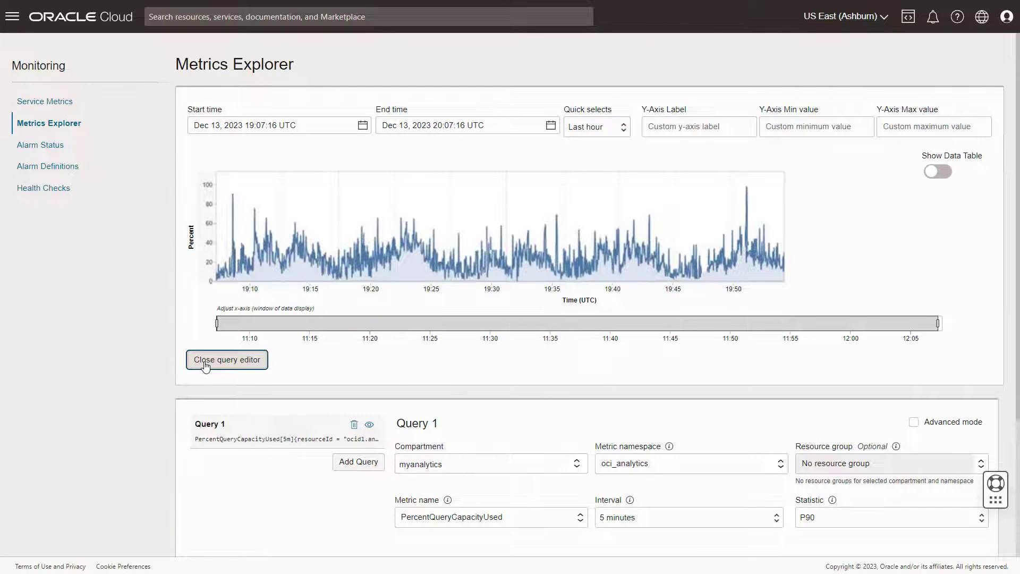
scroll("down", 3)
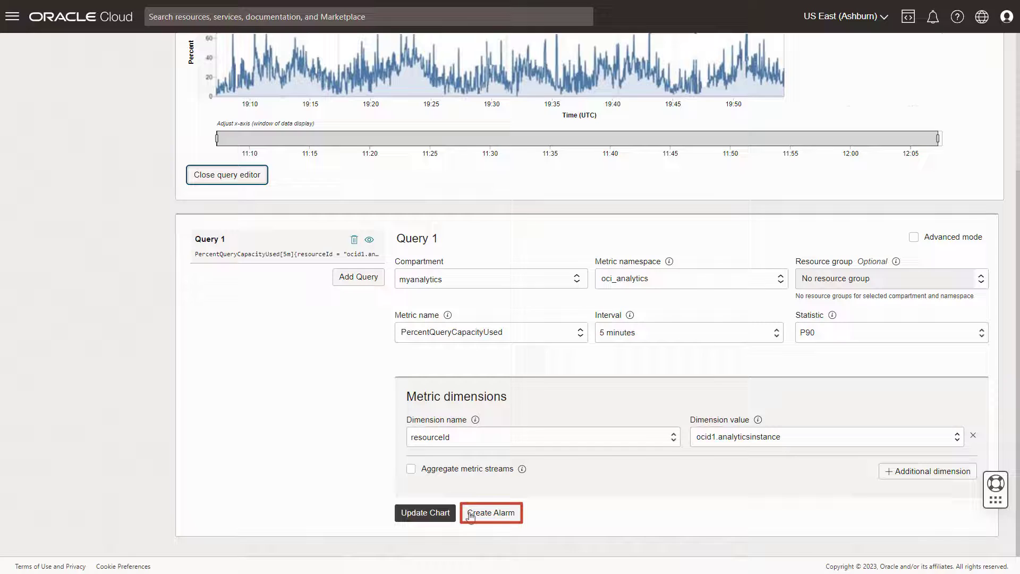
Create an alarm named 'Query Capacity Warning' triggering when the value exceeds 80
left_click(491, 512)
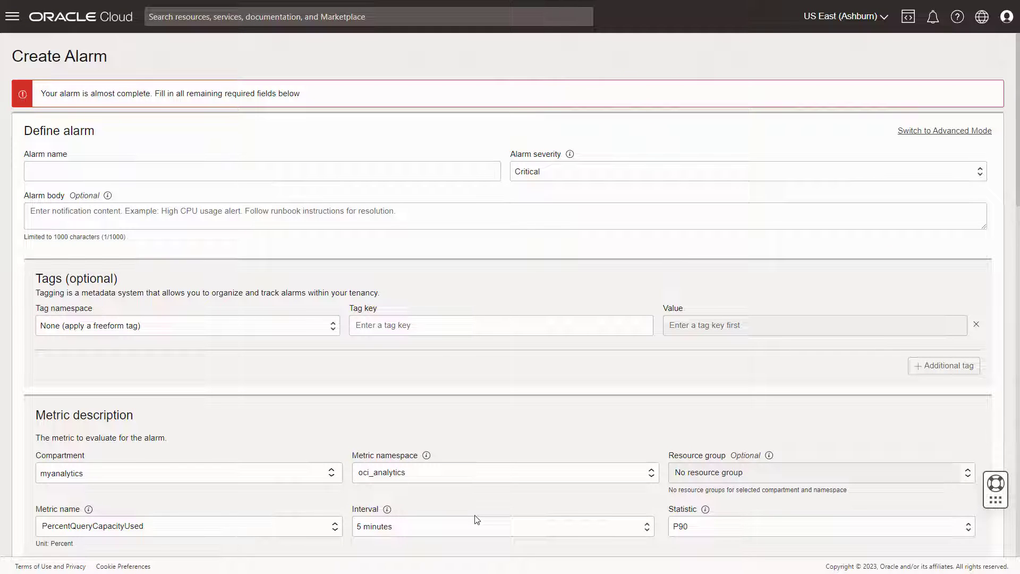
type("Query Capacity Warning")
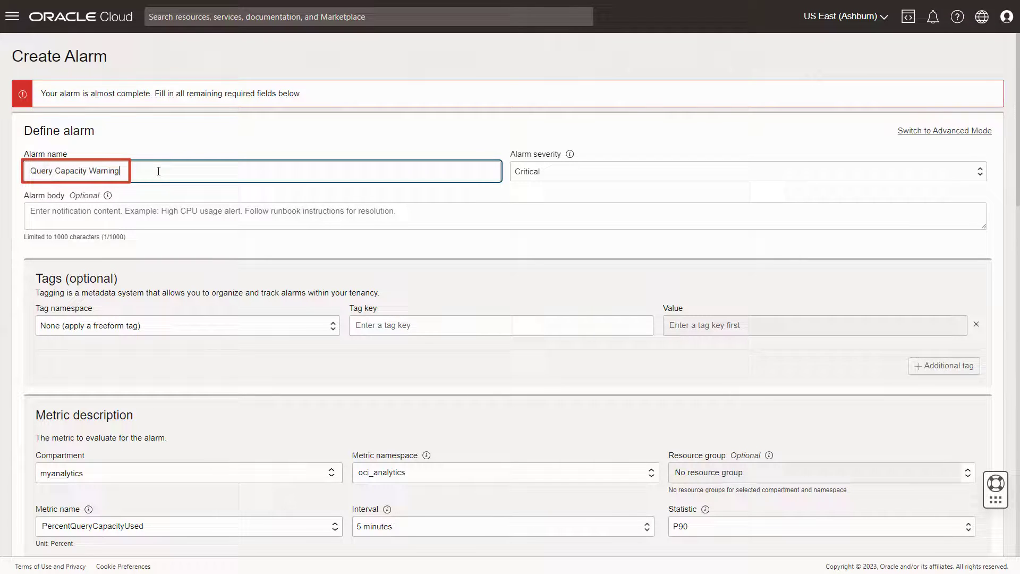
scroll("down", 3)
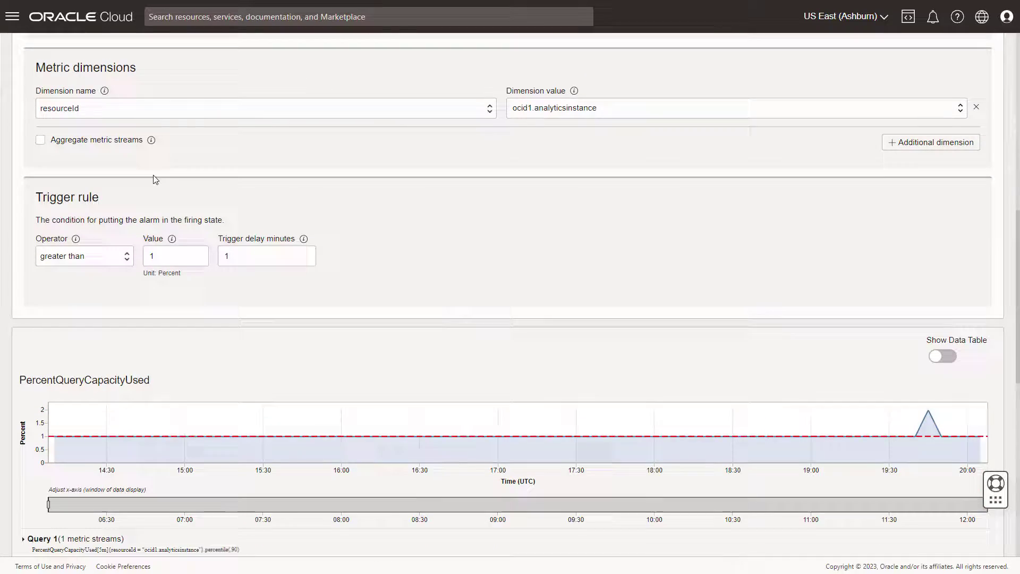
scroll("down", 3)
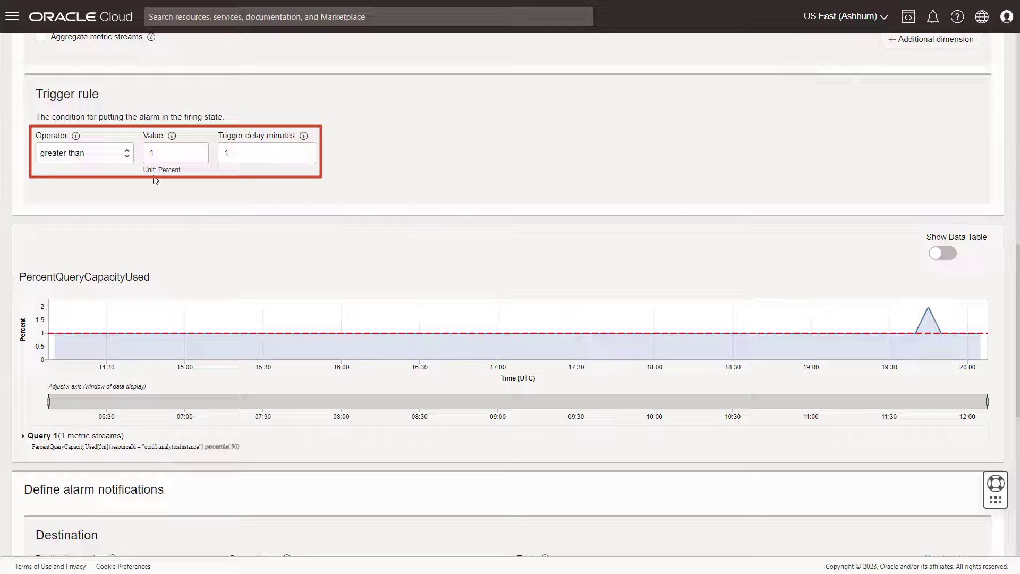
left_click(176, 153)
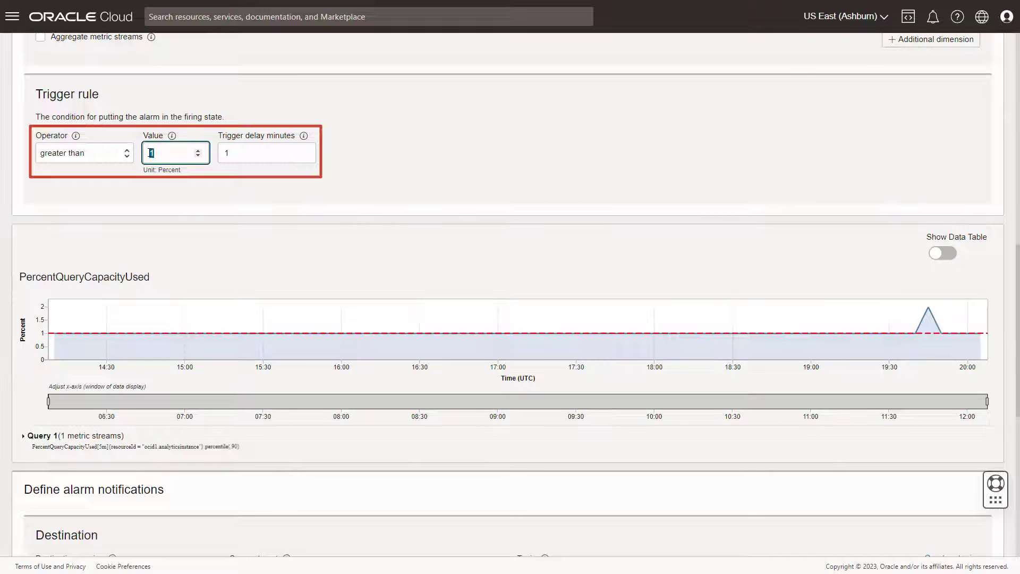
type("80")
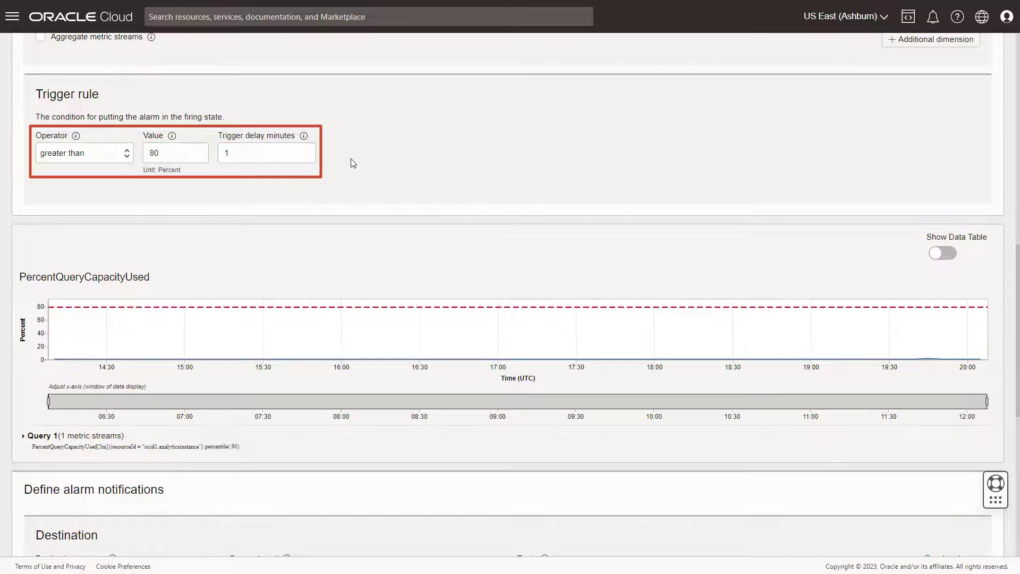
scroll("down", 3)
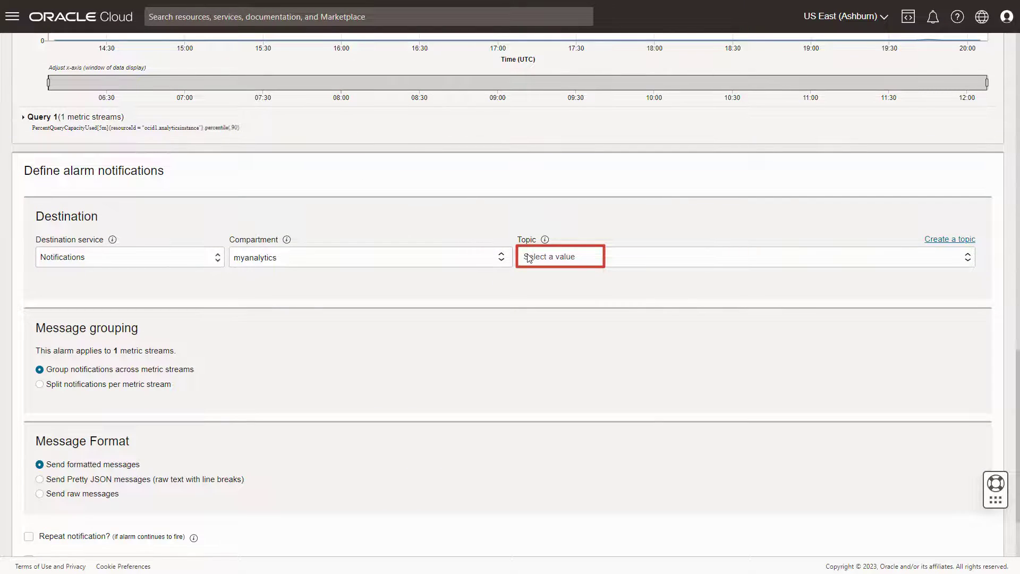
Send the alarm's notifications to the Critical topic and save the alarm
left_click(559, 256)
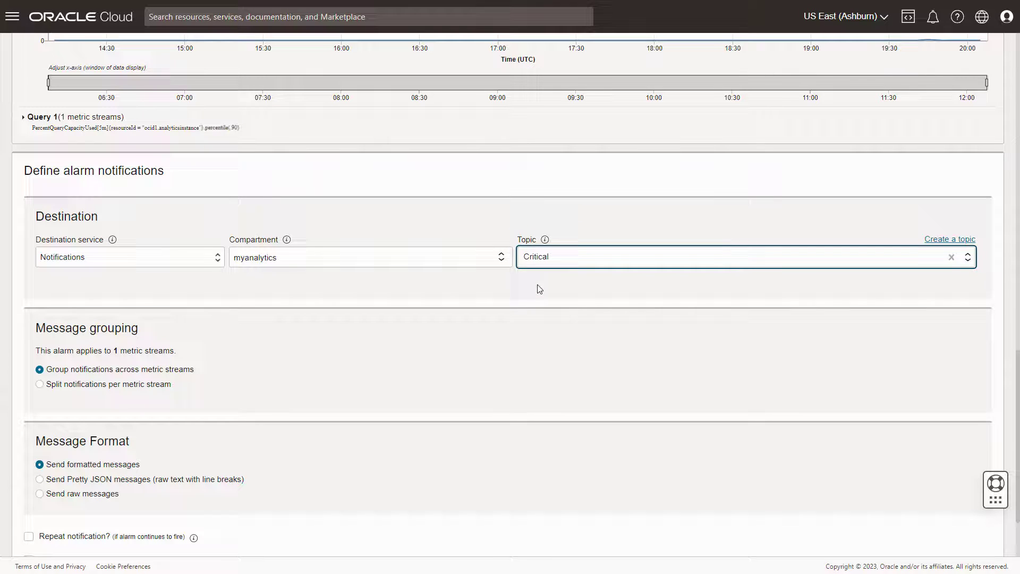
scroll("down", 3)
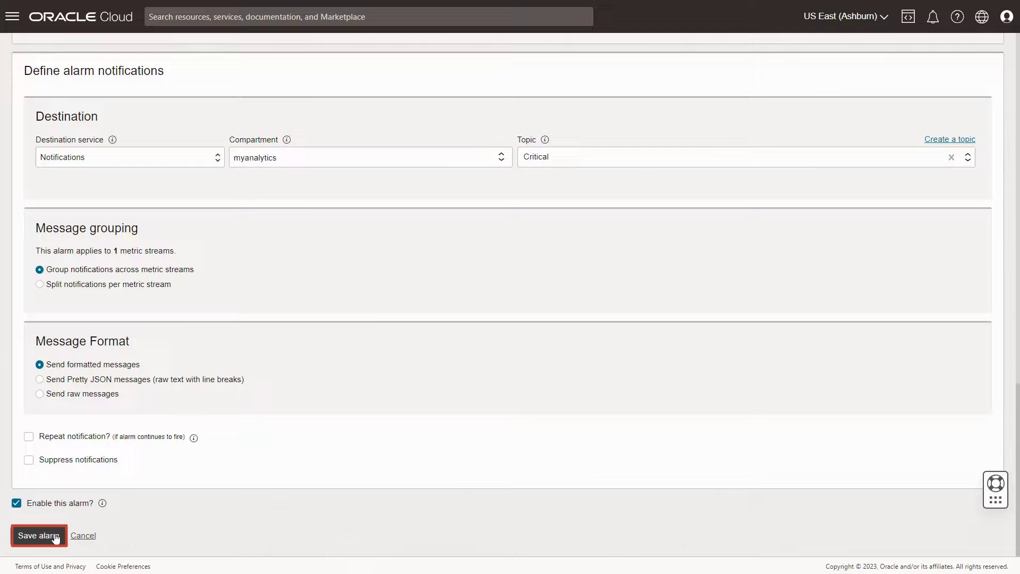
left_click(37, 535)
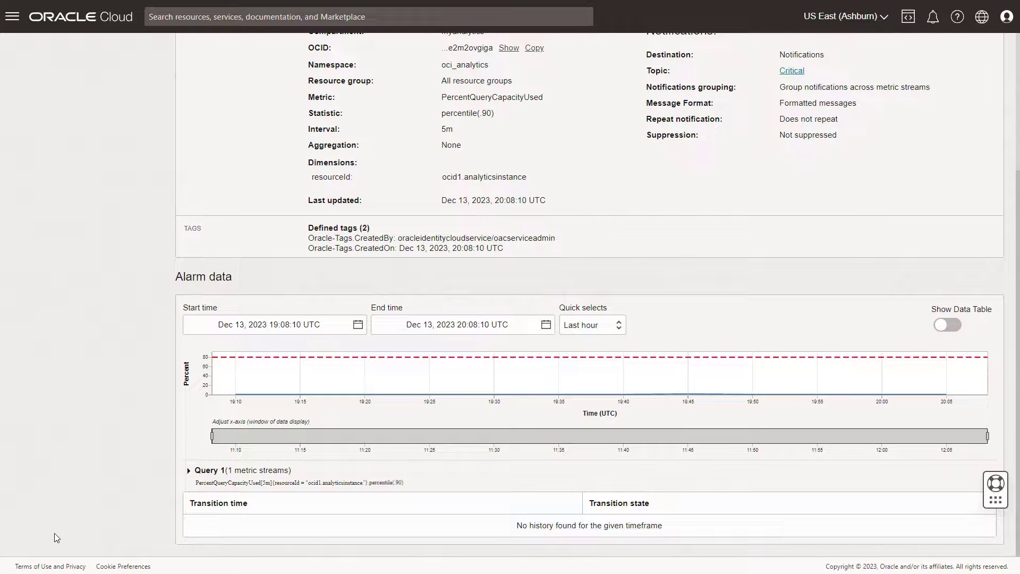